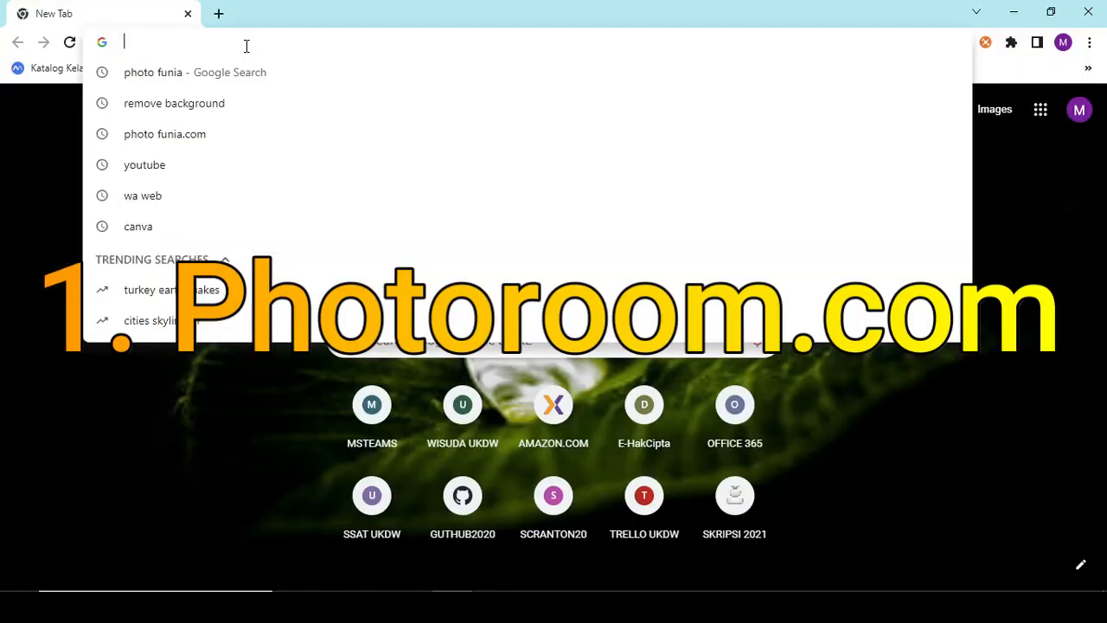
# Search Google for 'Photo funia' and scroll through the PhotoFunia results.
pyautogui.write('Photo funia')
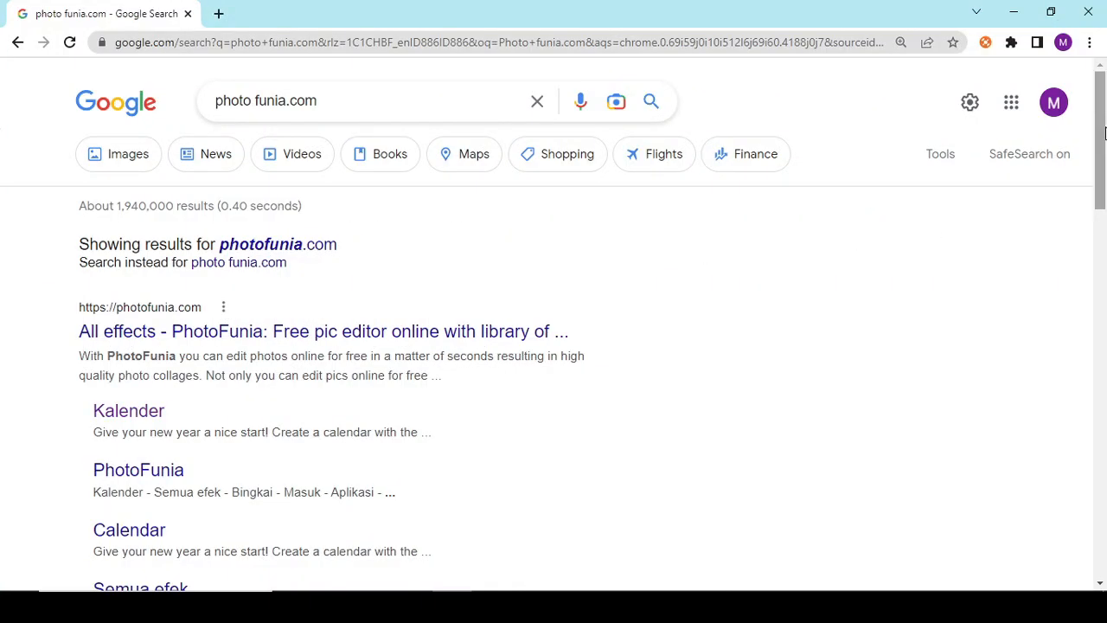
pyautogui.scroll(-3)
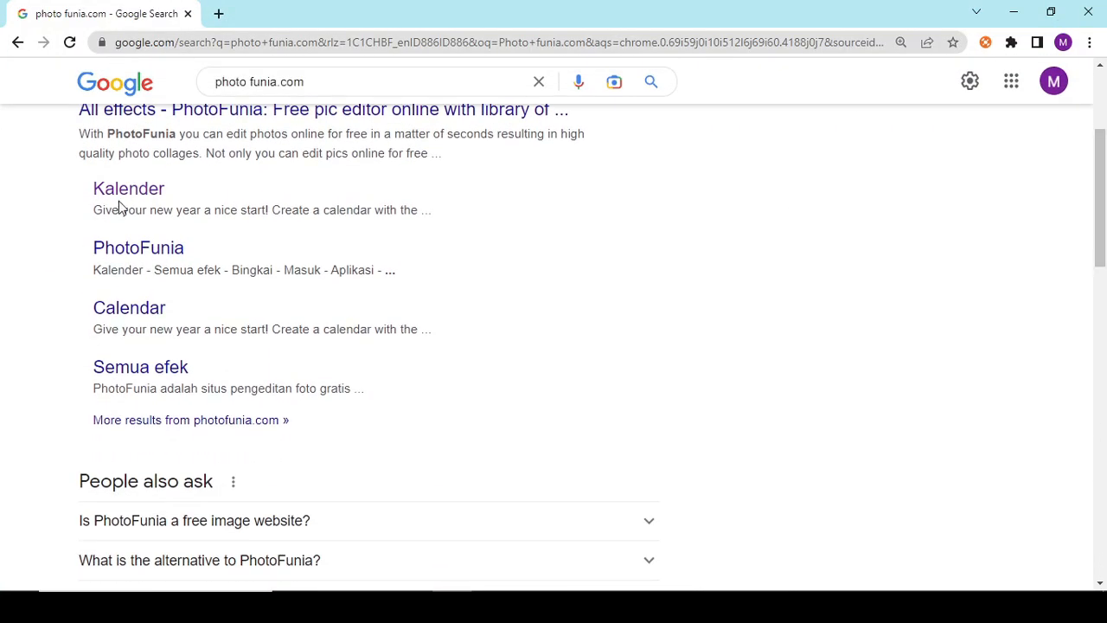
# Open PhotoFunia's calendar effect and set its period to Year, keeping 2023.
pyautogui.click(128, 187)
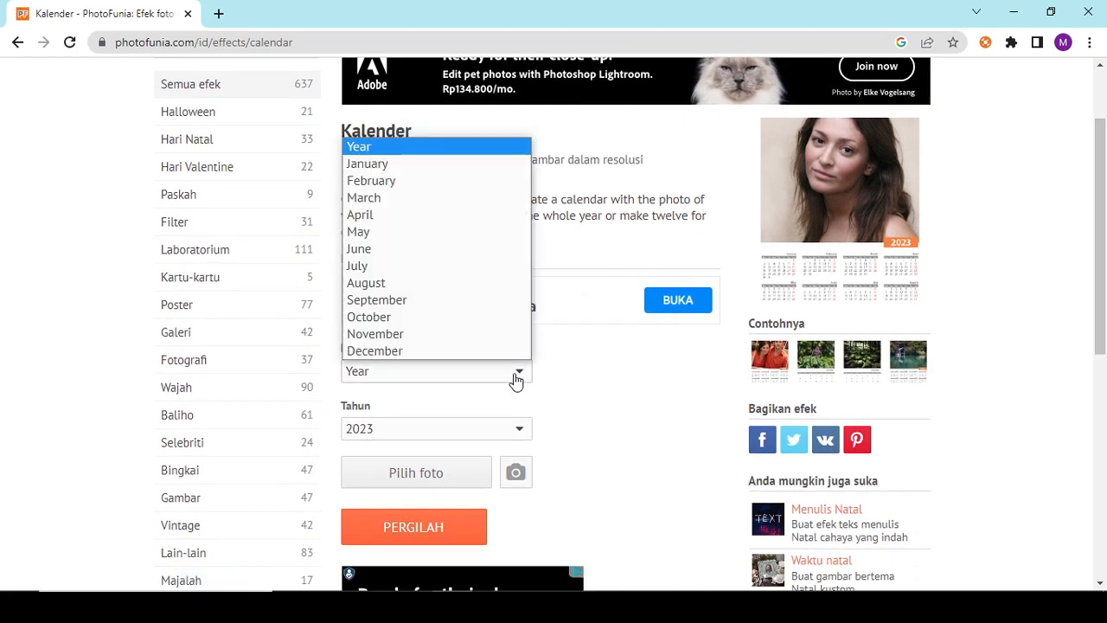
pyautogui.click(367, 162)
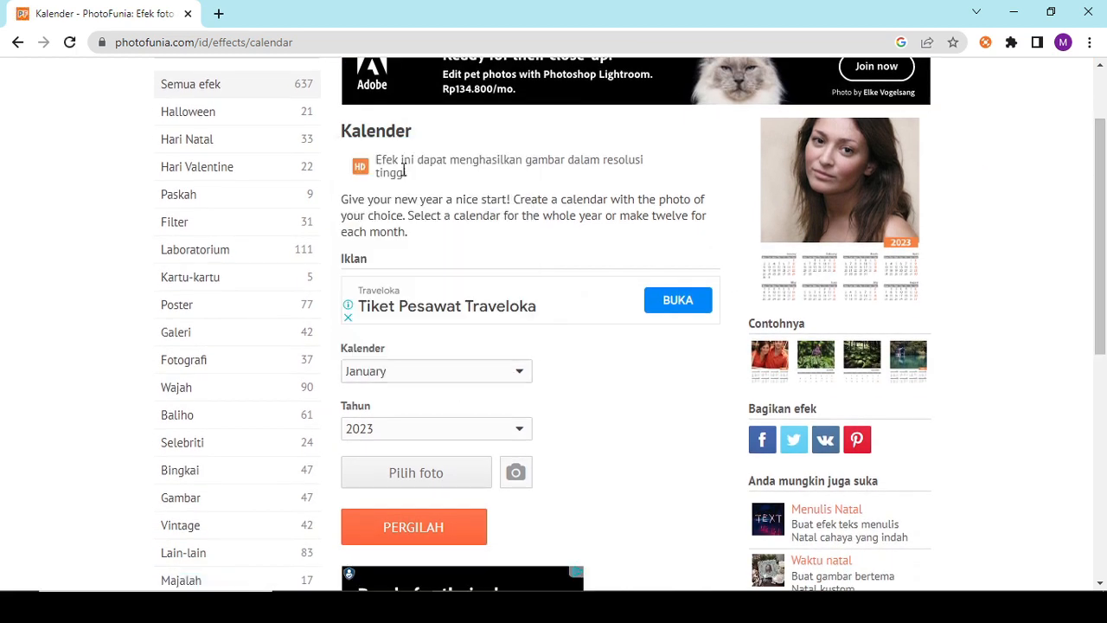
pyautogui.click(436, 429)
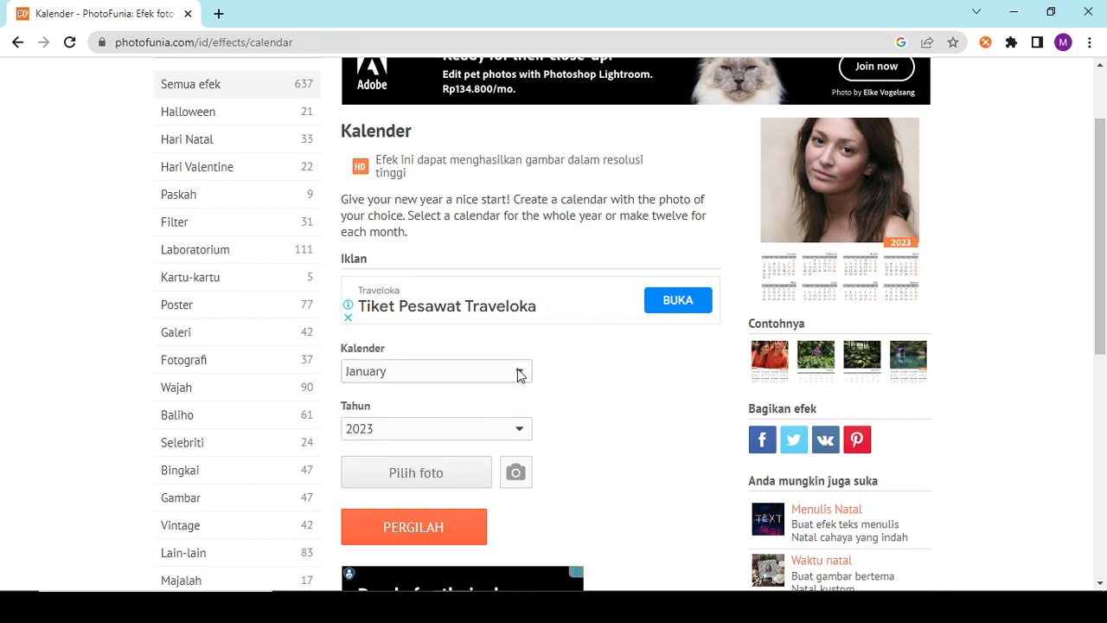
pyautogui.click(436, 370)
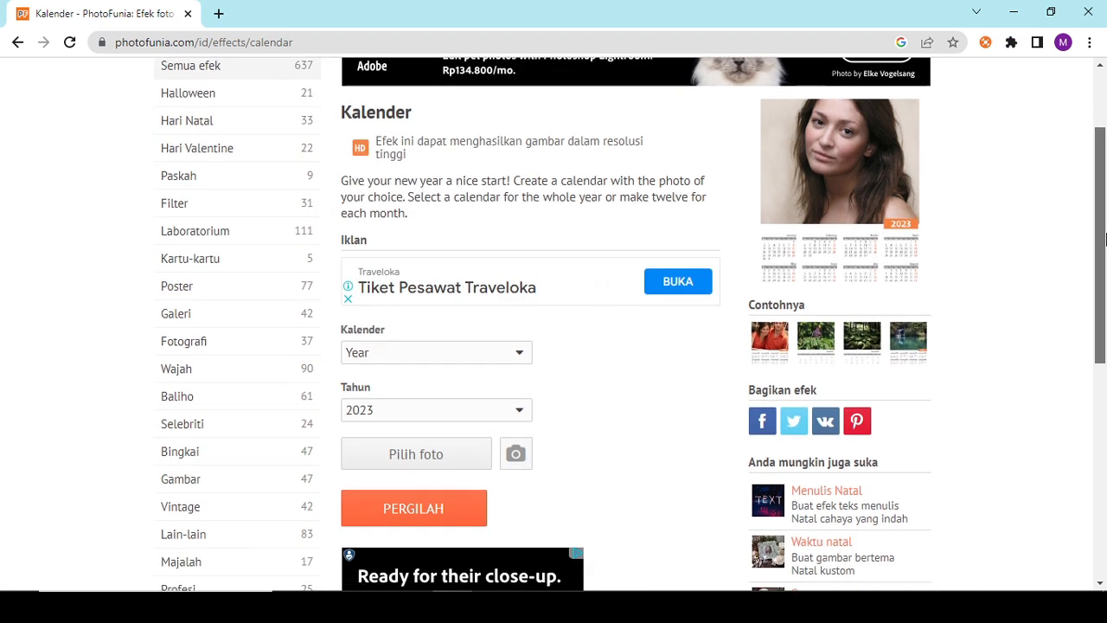
# Upload the photo of the woman working on a laptop from the PC for the calendar.
pyautogui.click(415, 453)
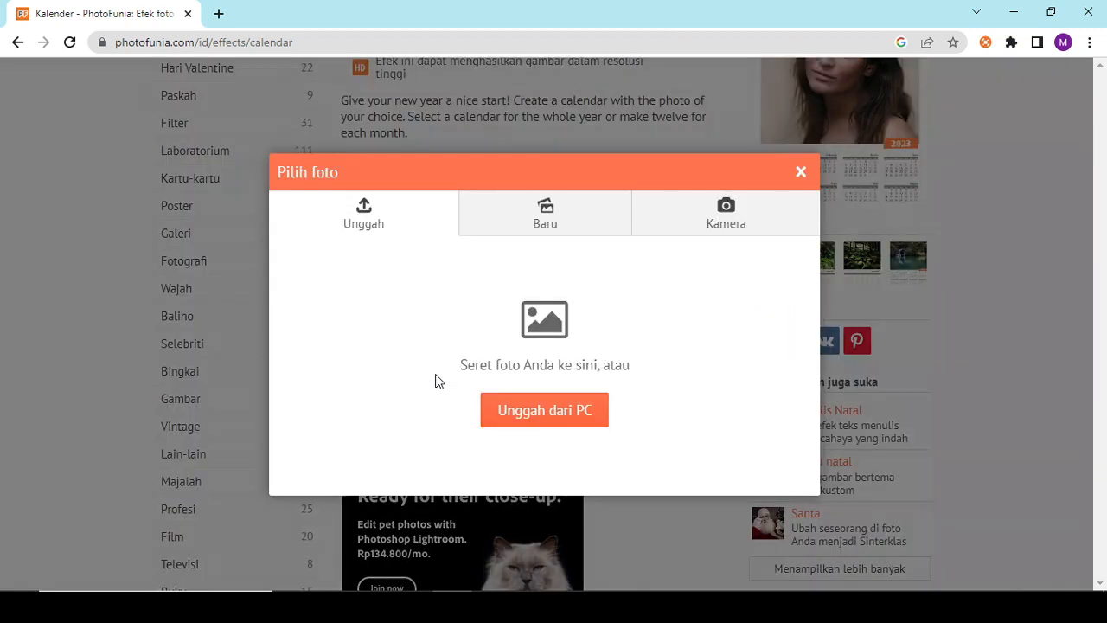
pyautogui.moveTo(550, 211)
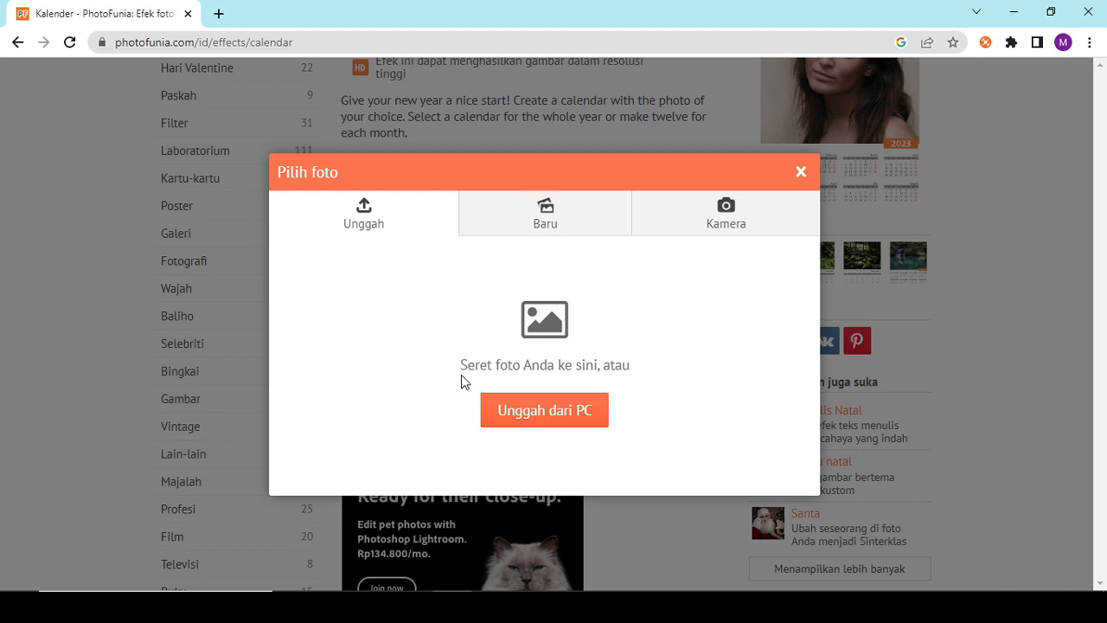
pyautogui.click(543, 408)
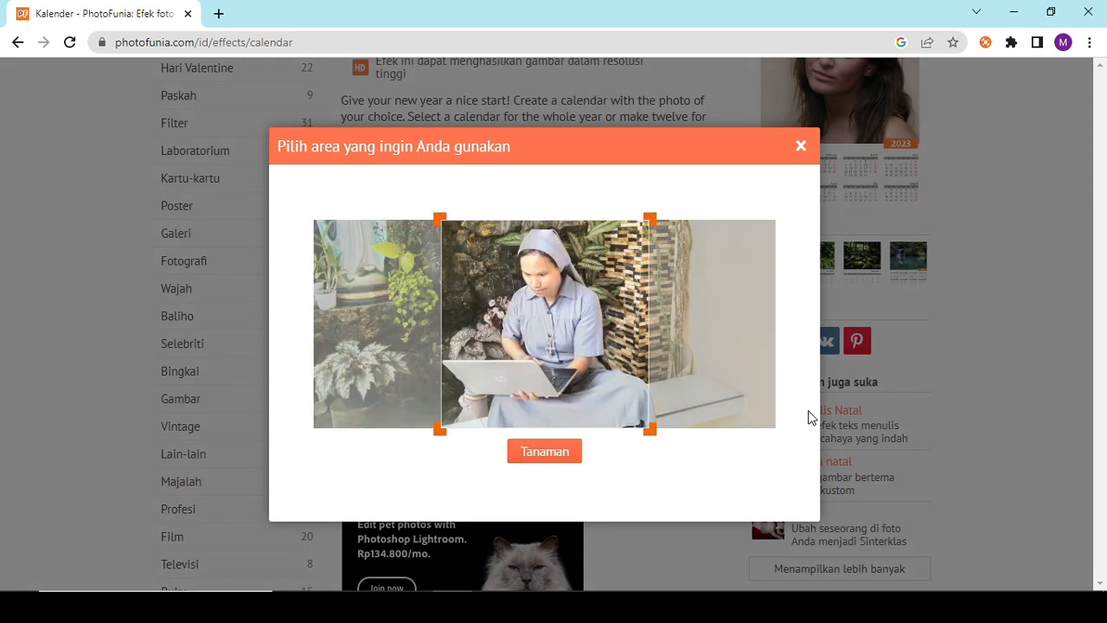
pyautogui.moveTo(651, 266)
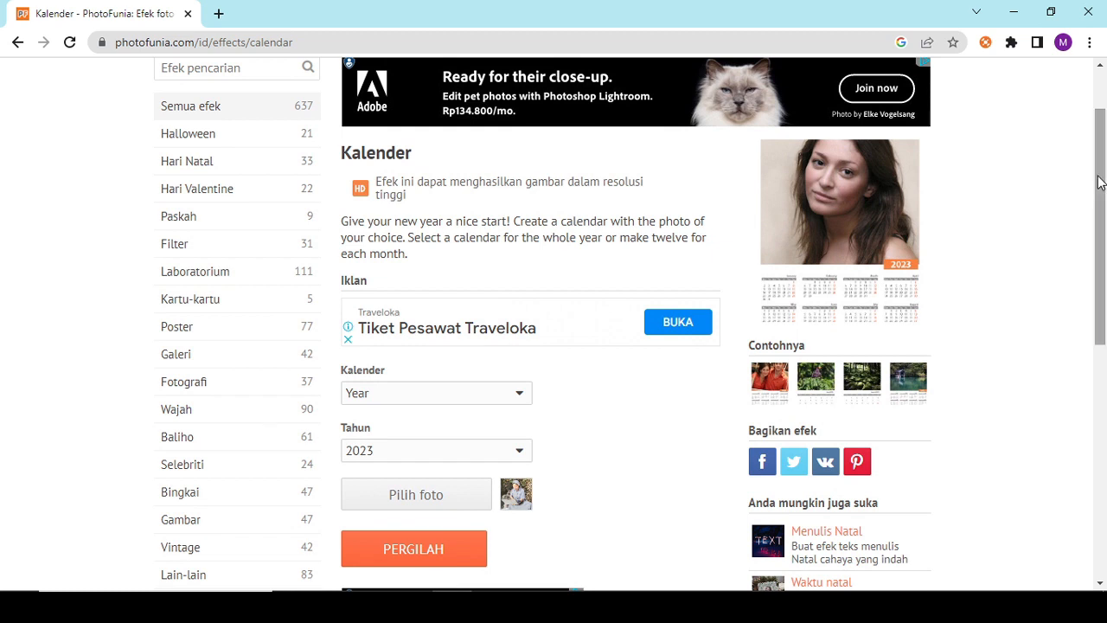
pyautogui.moveTo(446, 532)
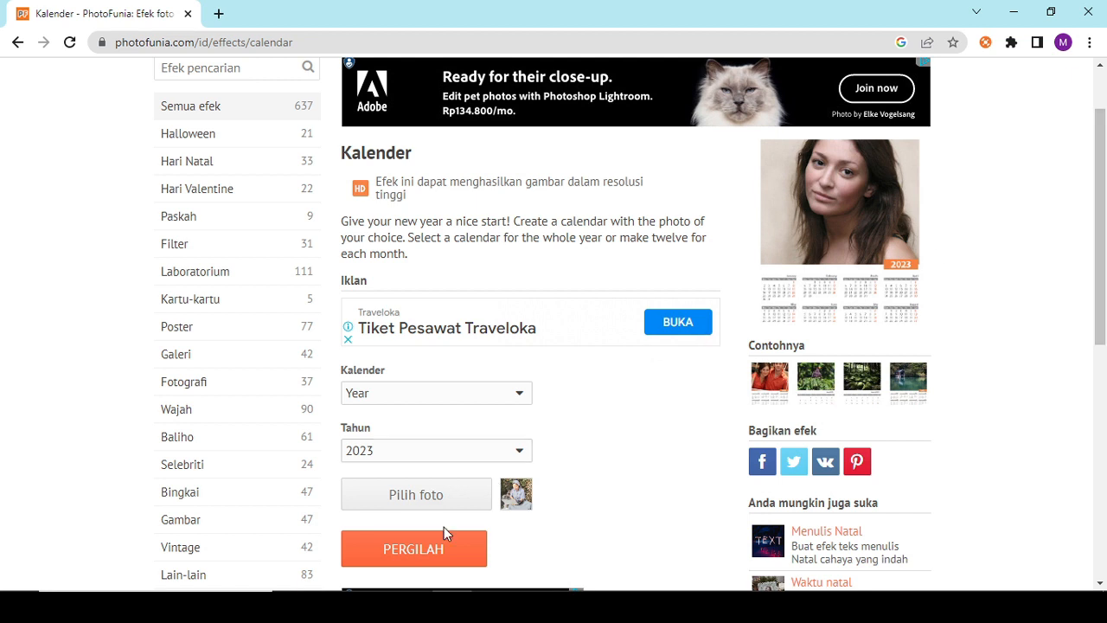
# Generate the 2023 calendar with the PERGILAH button and reach its result page.
pyautogui.click(413, 549)
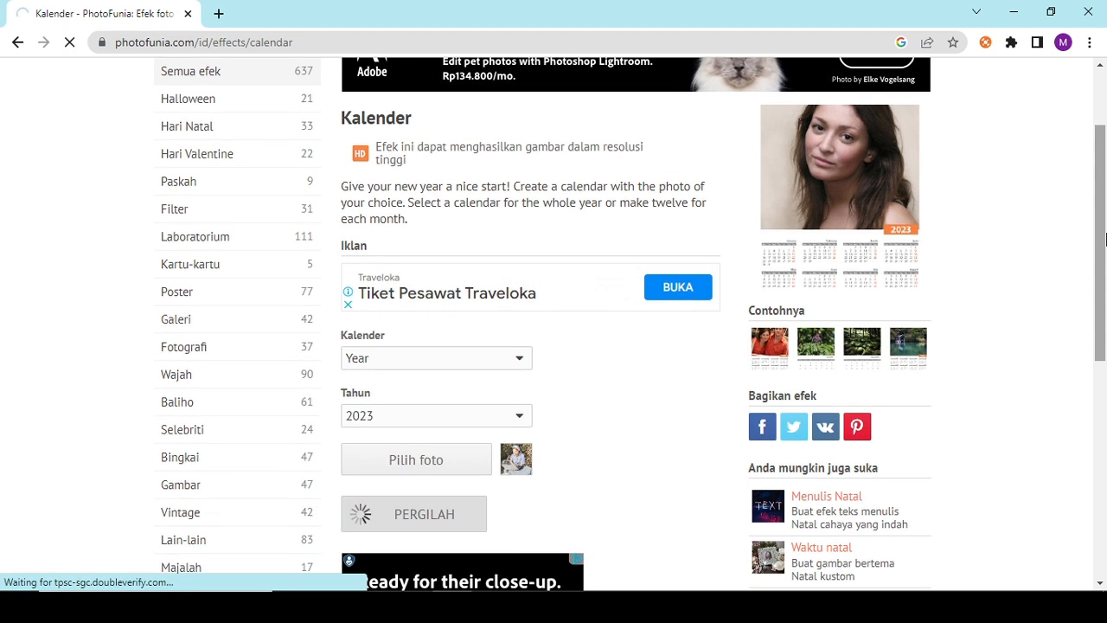
pyautogui.click(415, 512)
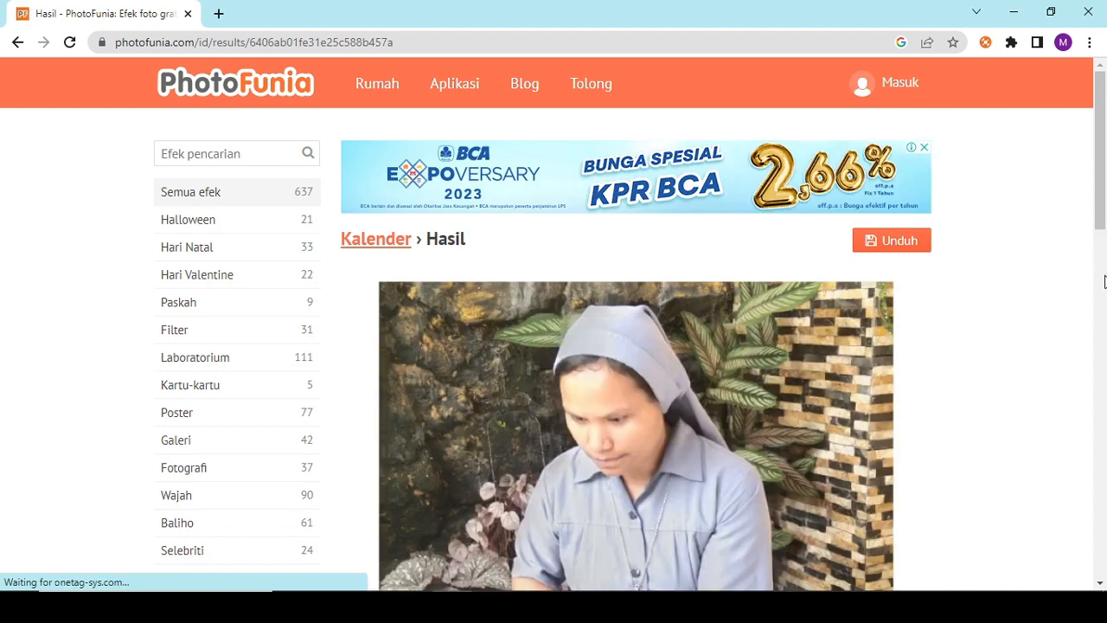
pyautogui.click(927, 146)
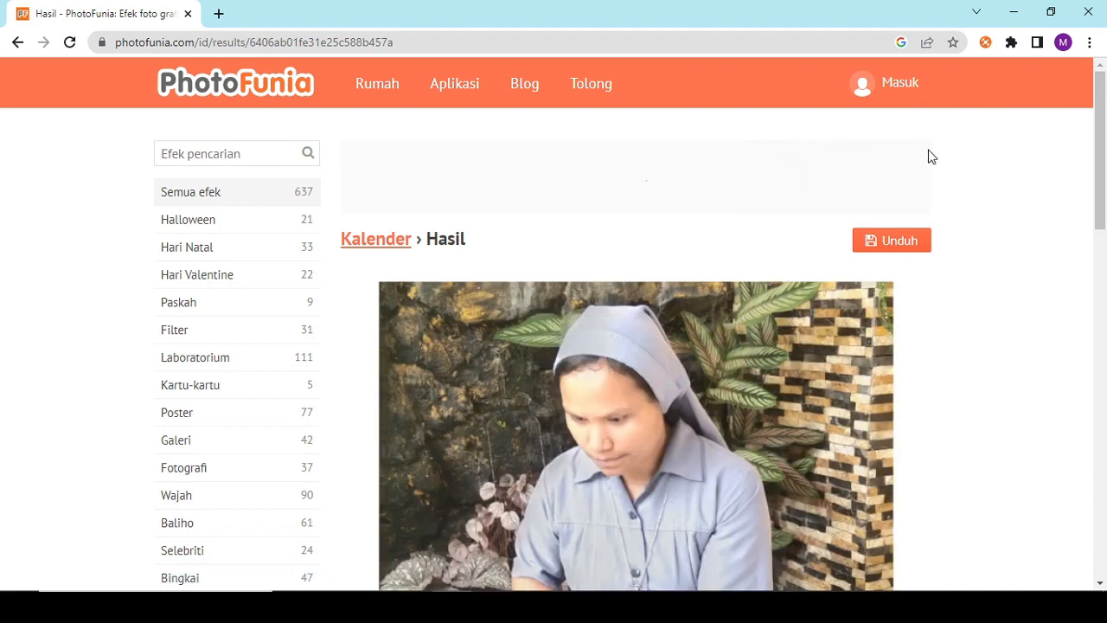
pyautogui.scroll(-3)
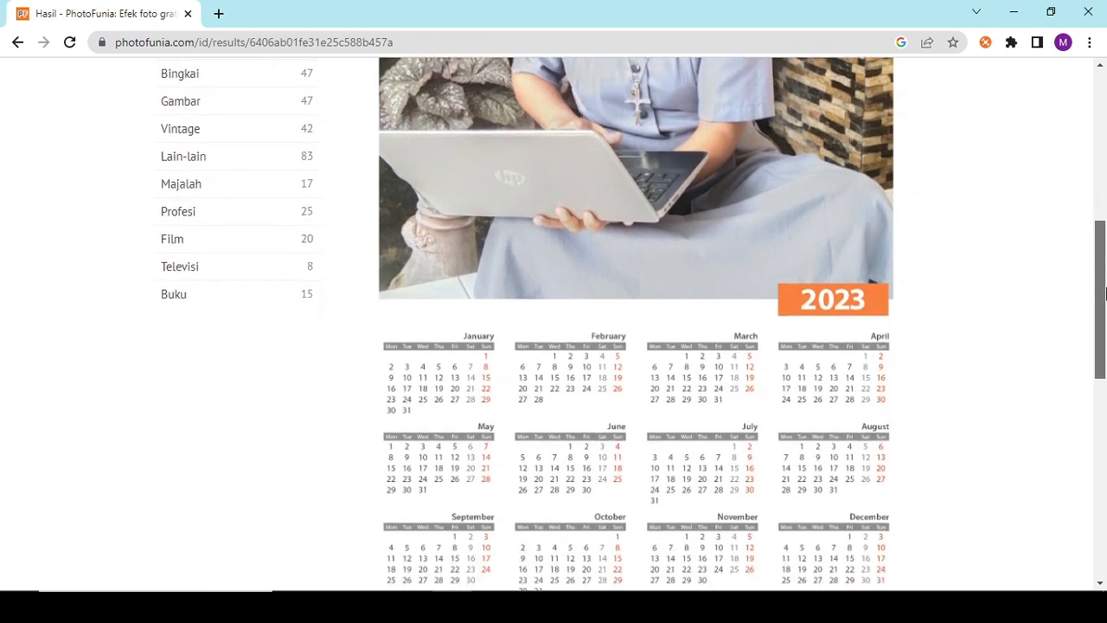
pyautogui.scroll(-3)
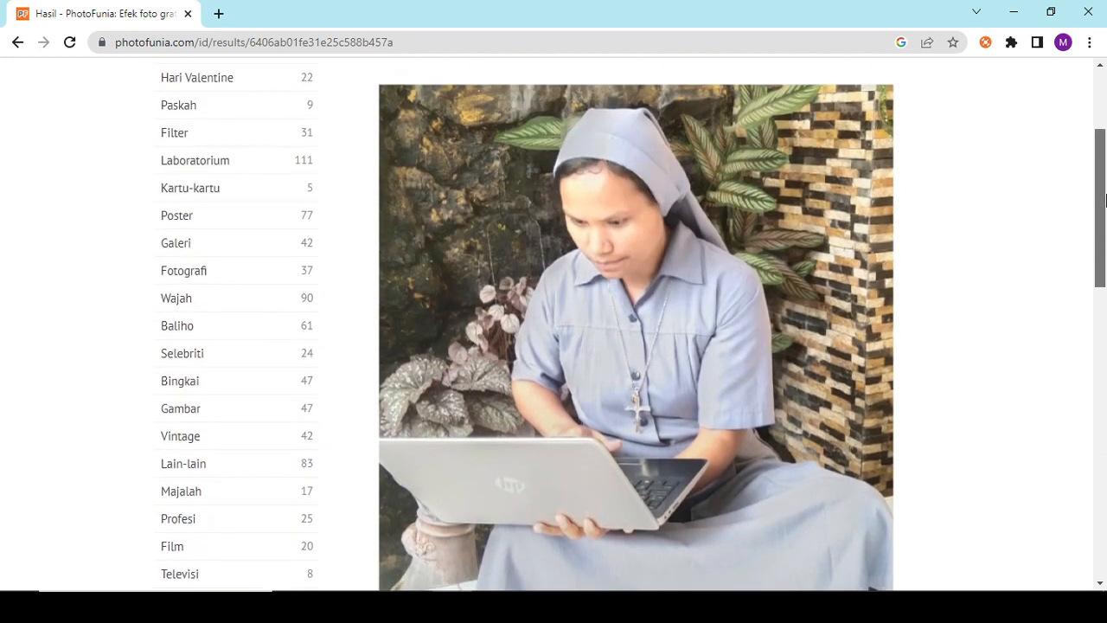
pyautogui.scroll(-3)
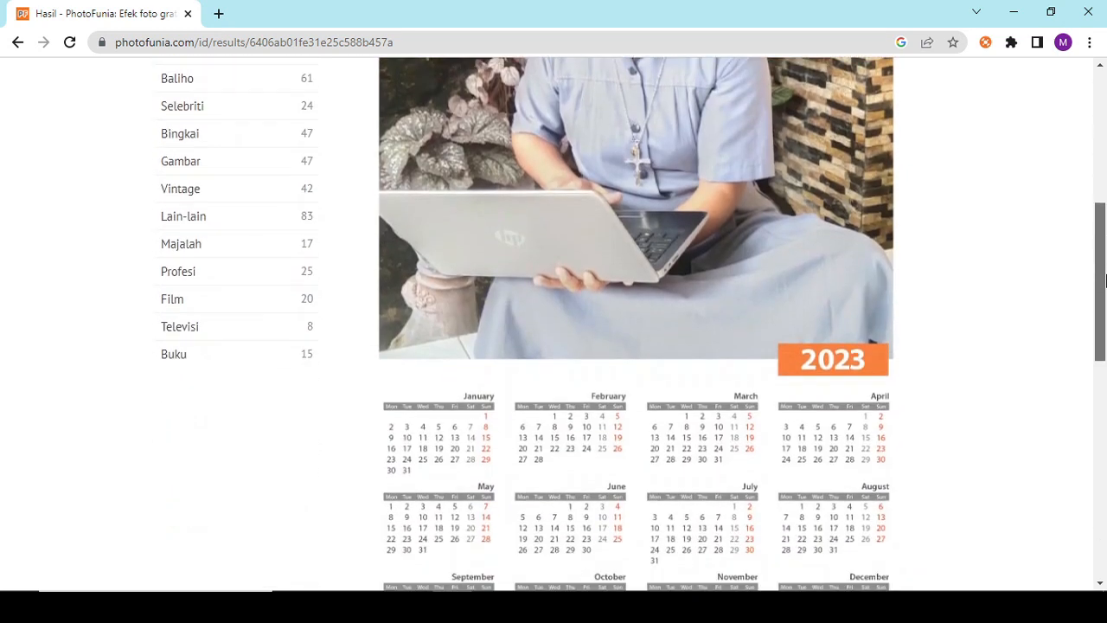
pyautogui.scroll(-3)
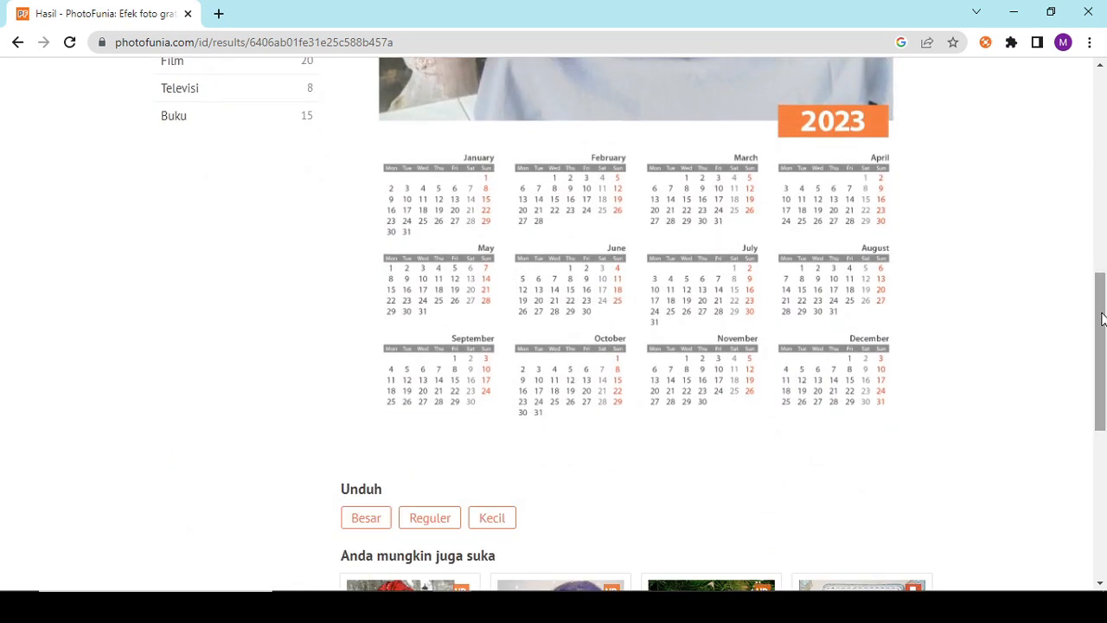
pyautogui.scroll(-3)
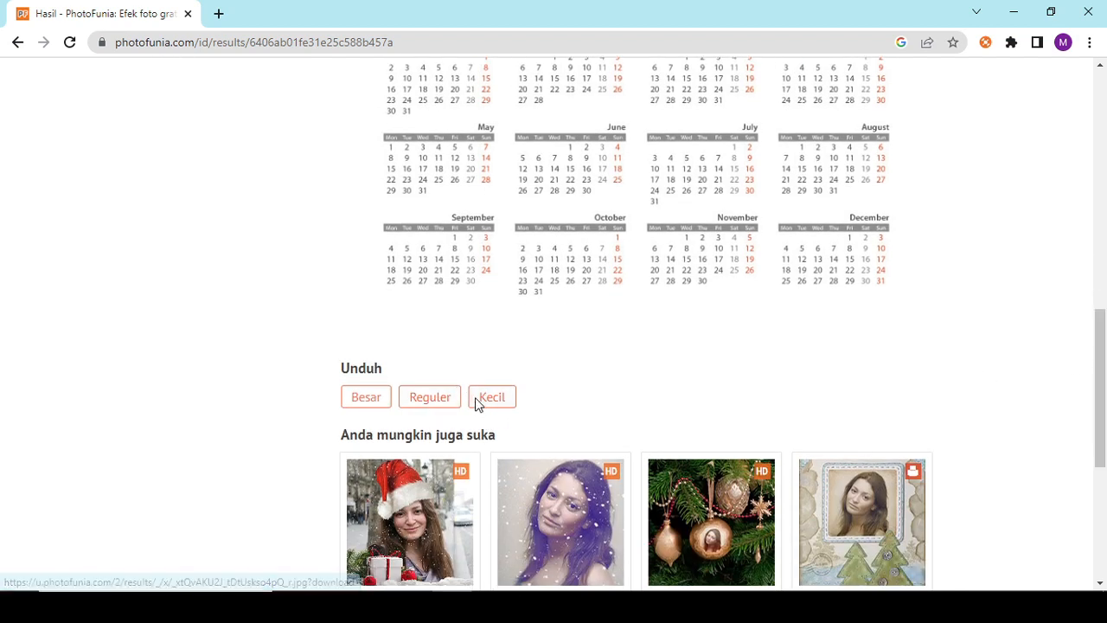
pyautogui.scroll(-3)
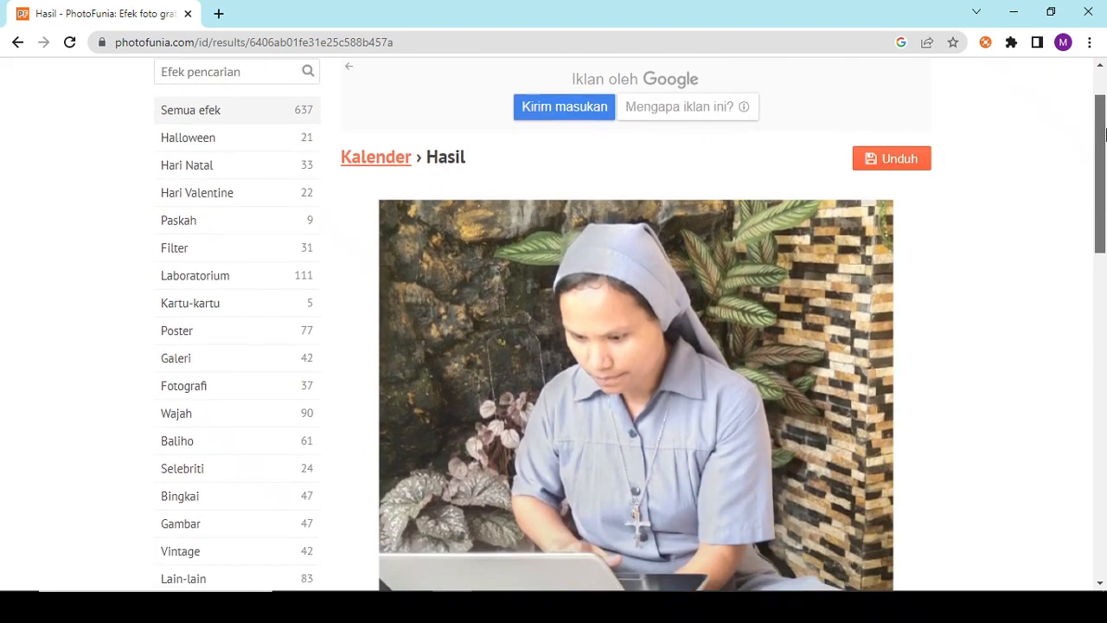
# Download the finished 2023 photo calendar as a JPG via the Unduh button.
pyautogui.scroll(-3)
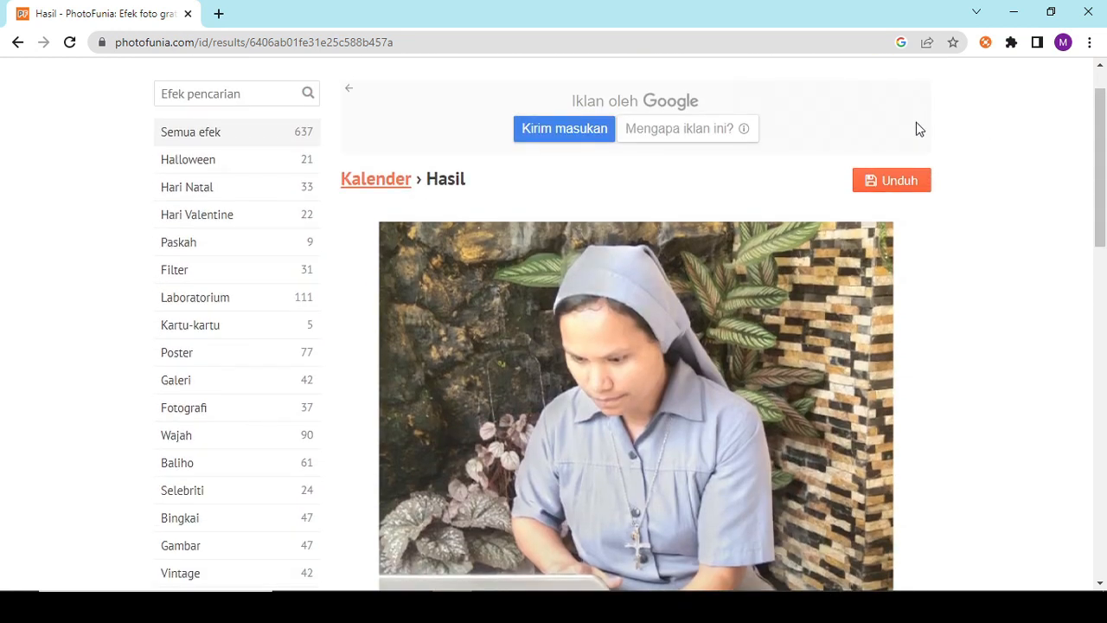
pyautogui.click(891, 180)
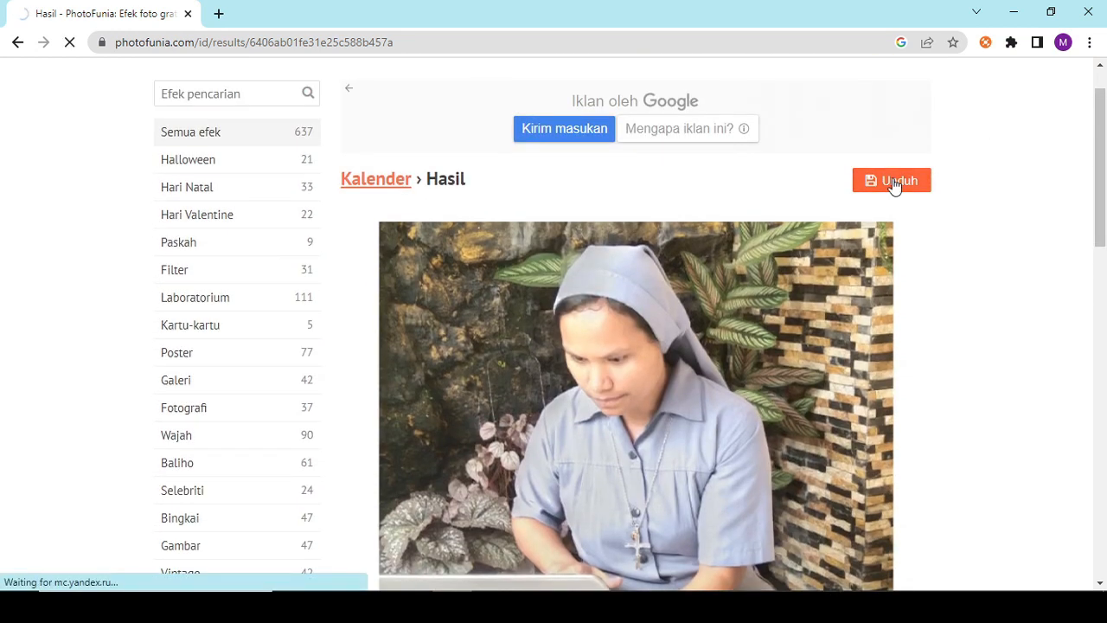
pyautogui.click(892, 180)
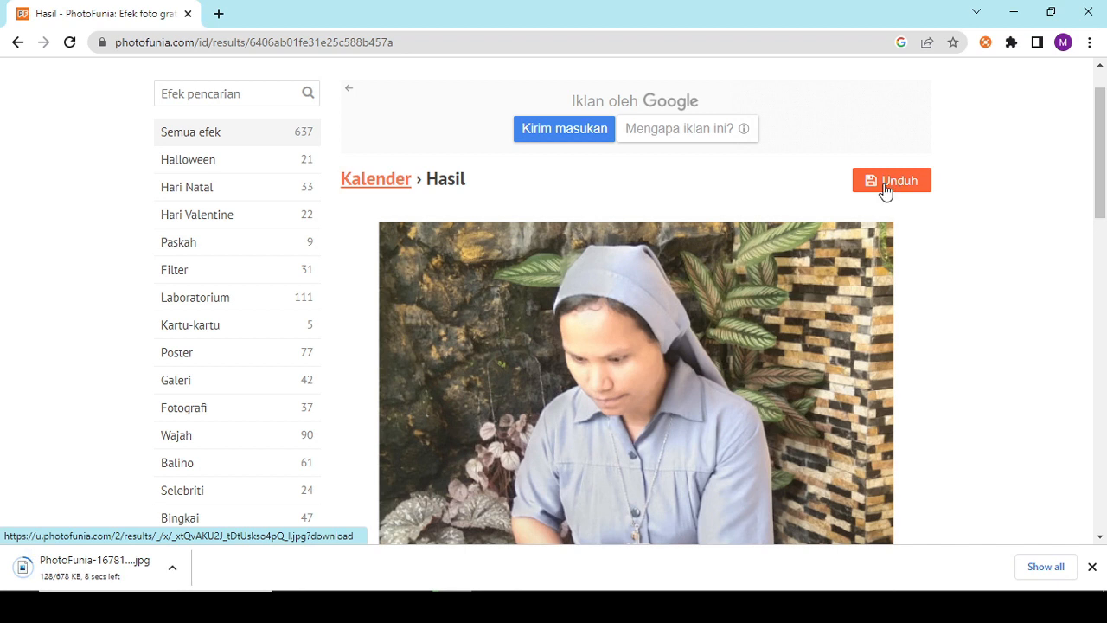
pyautogui.scroll(-3)
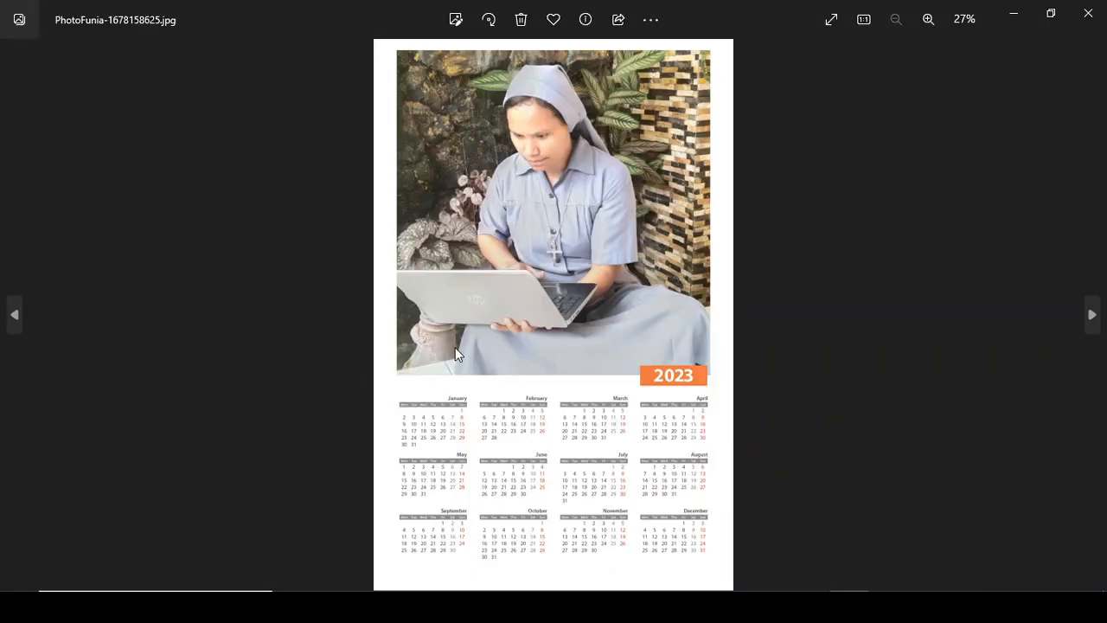
# Zoom into the downloaded calendar to read the month grids, then return to the whole view.
pyautogui.click(927, 19)
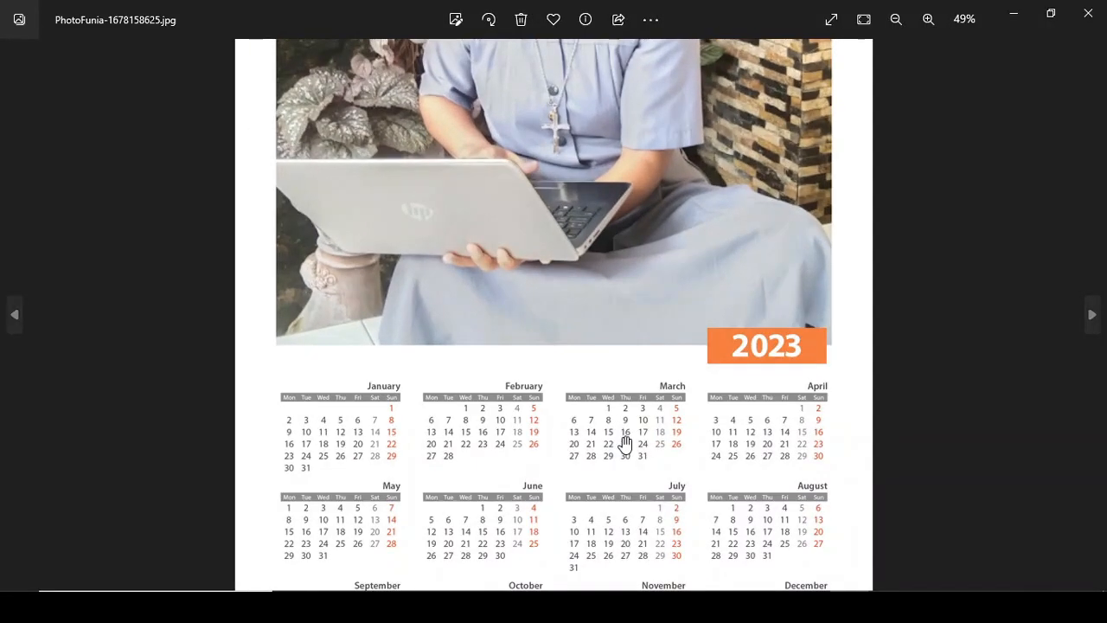
pyautogui.click(927, 19)
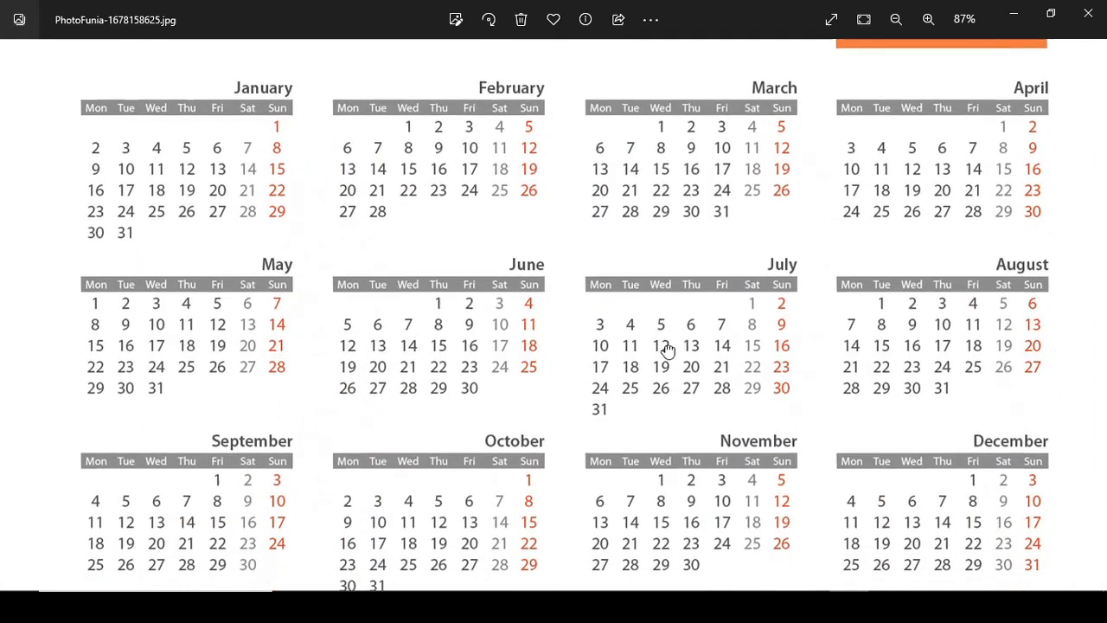
pyautogui.scroll(-3)
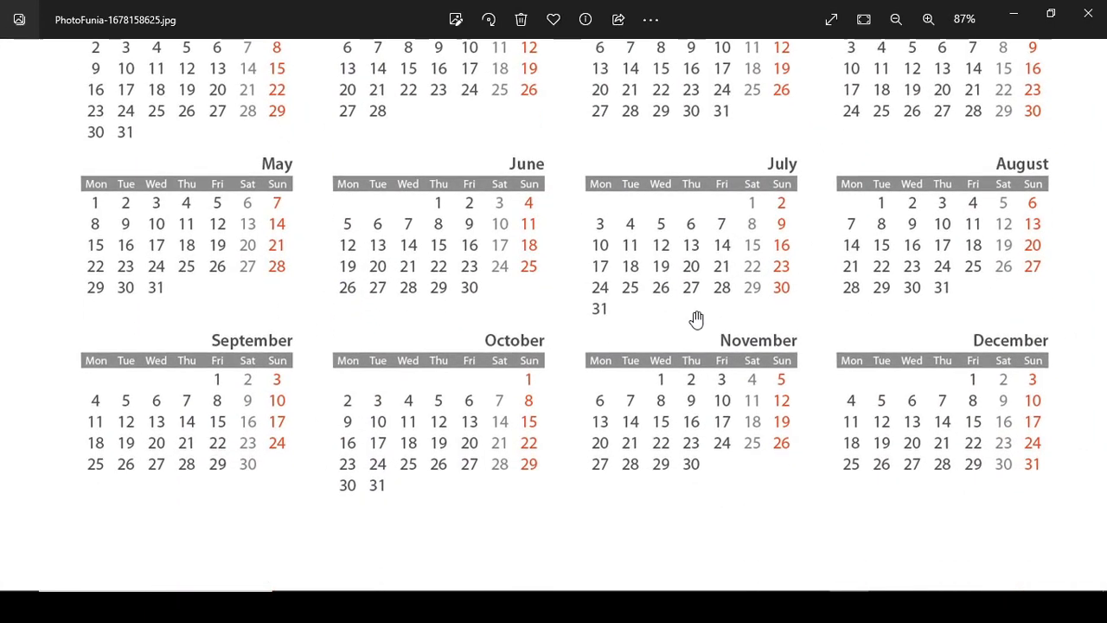
pyautogui.click(896, 19)
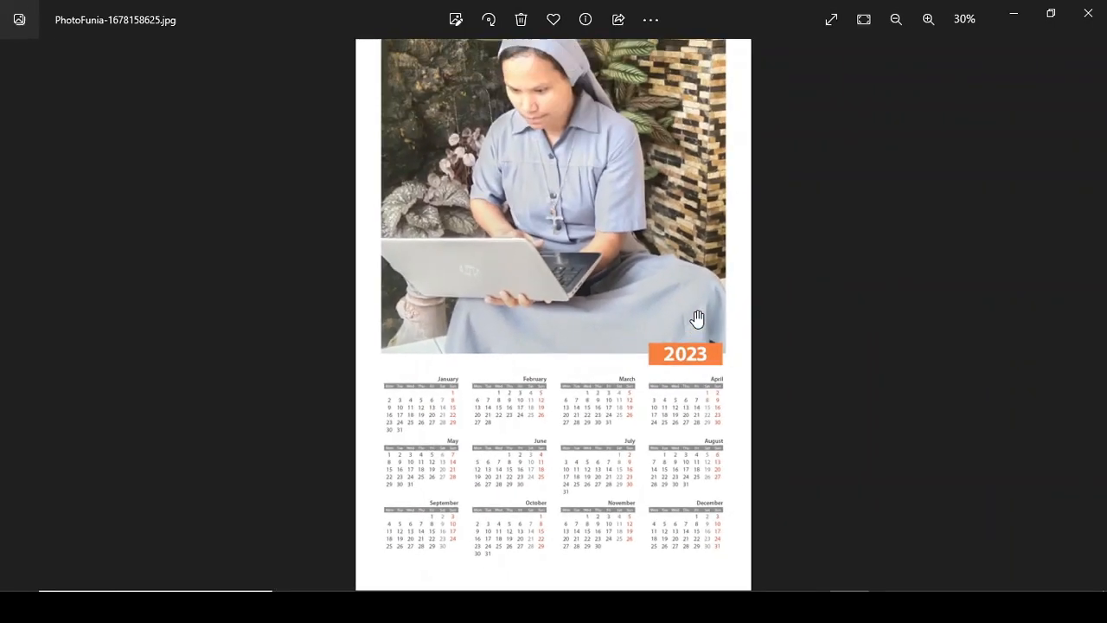